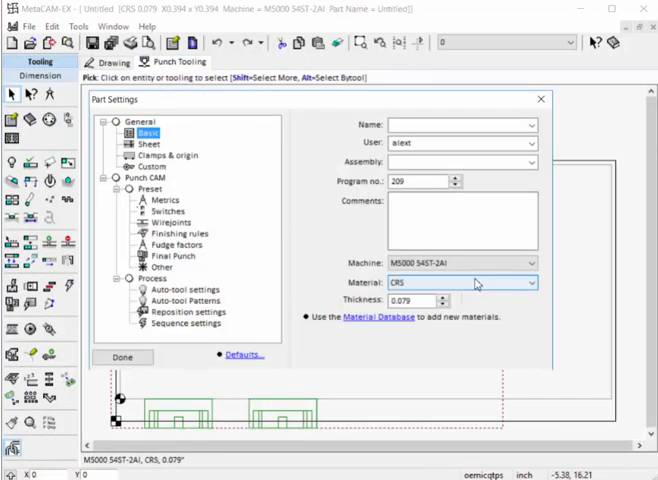
Step: Review the Punch CAM and Laser CAM part settings, then finish with Done to reach the turret
click(528, 264)
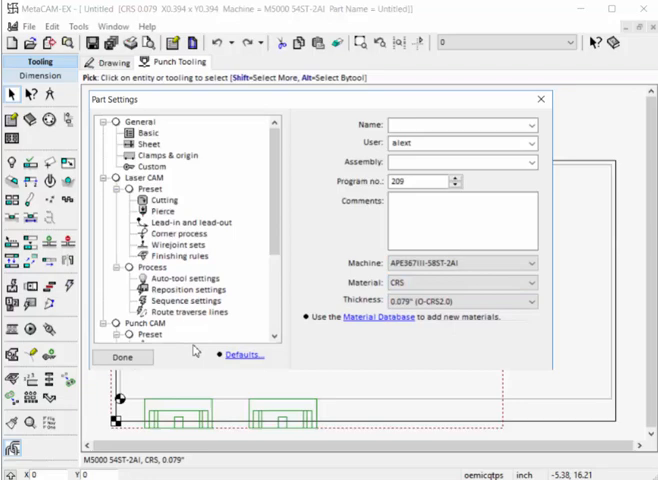
click(122, 356)
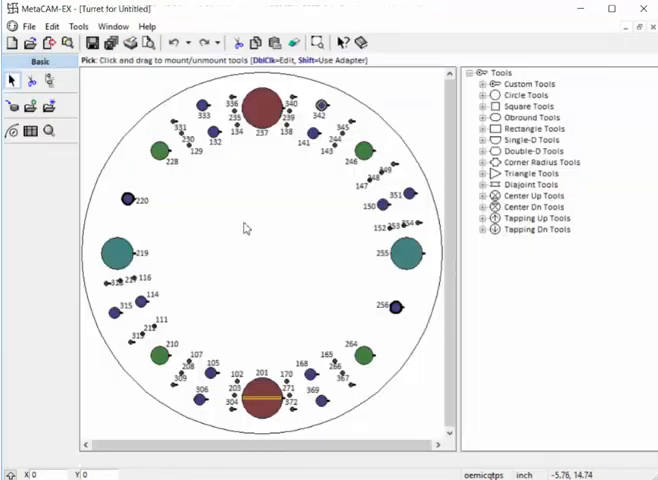
Step: Name one square punch tool 'apelio' on its Advanced properties and update it
click(528, 116)
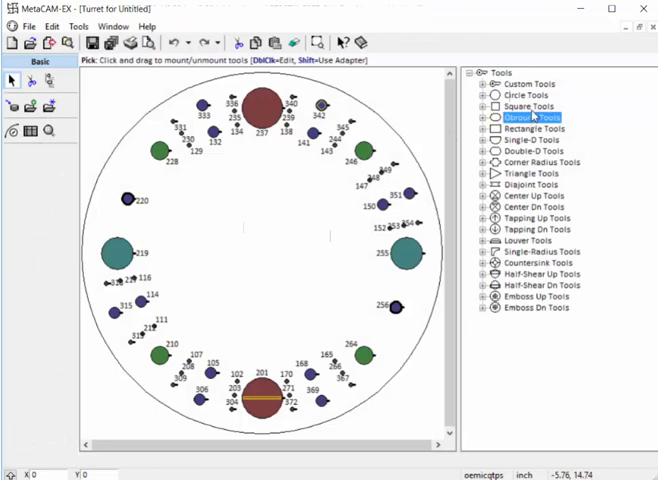
click(484, 96)
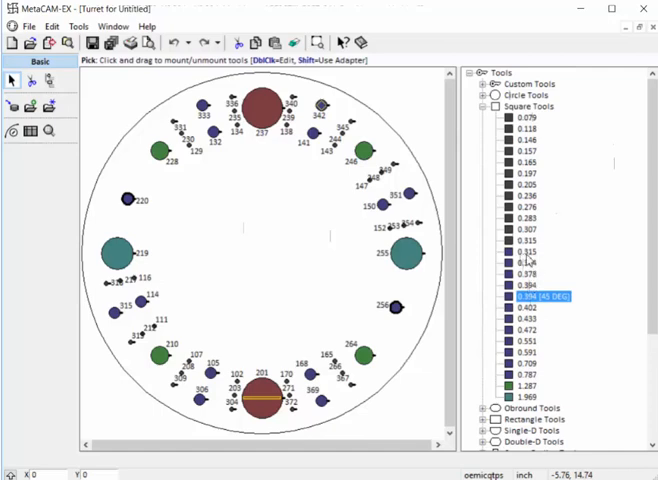
double_click(534, 296)
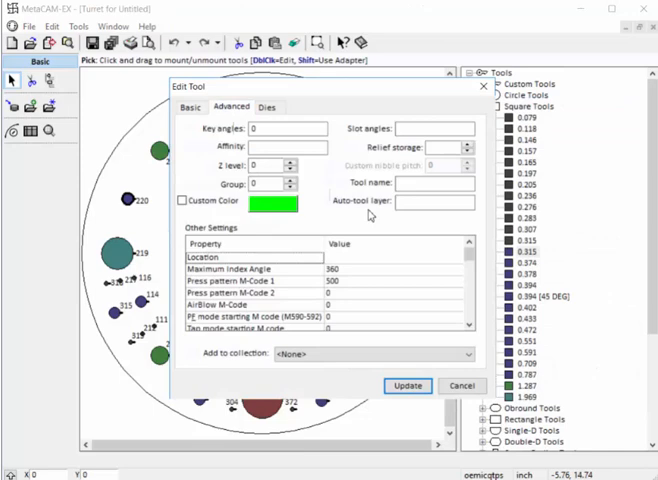
click(432, 186)
text(apello)
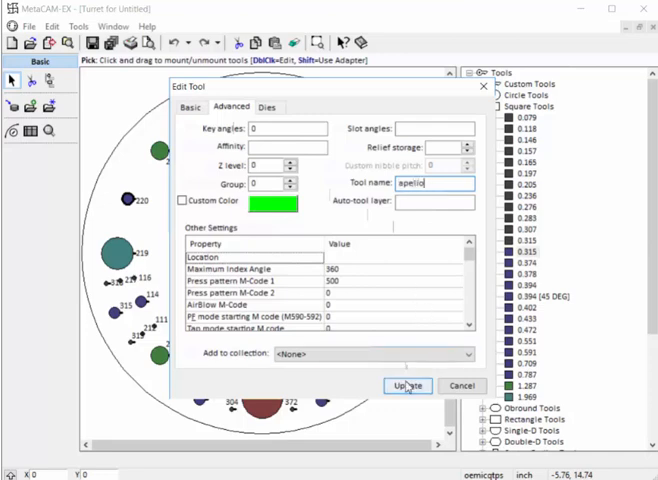
click(408, 384)
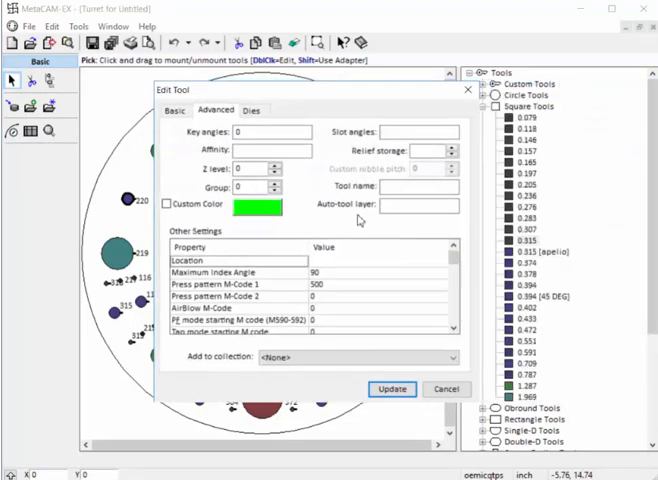
Step: Name a second square punch tool 'em' and update it
text(em)
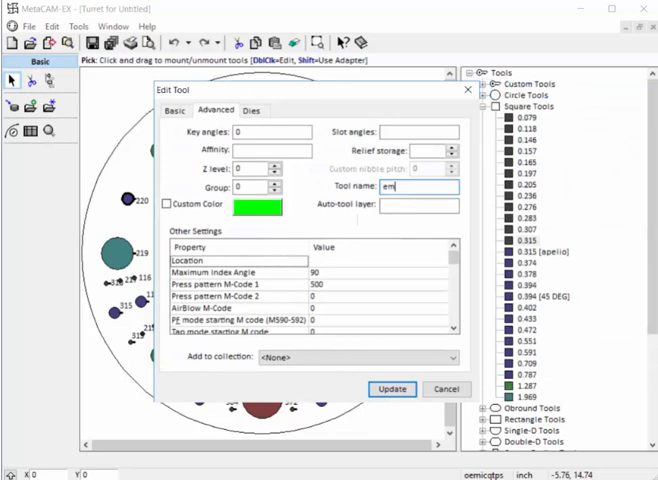
click(392, 388)
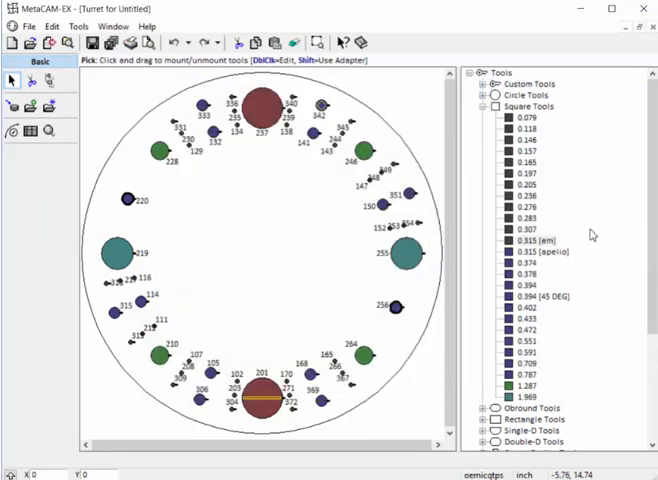
Step: Leave the turret for the part drawing and bring up the Tools menu options
click(528, 240)
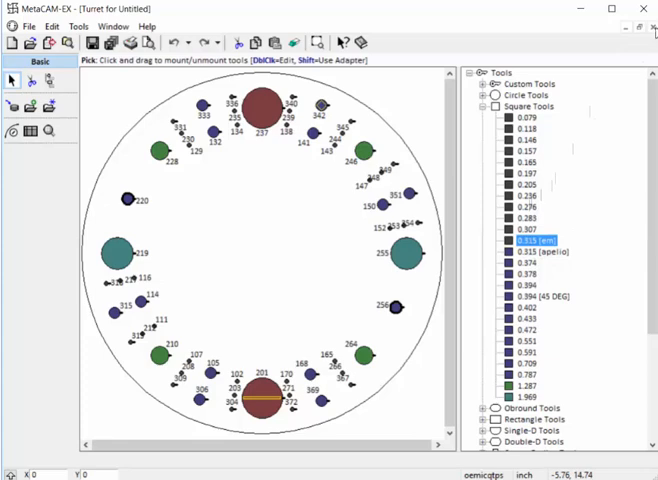
click(76, 26)
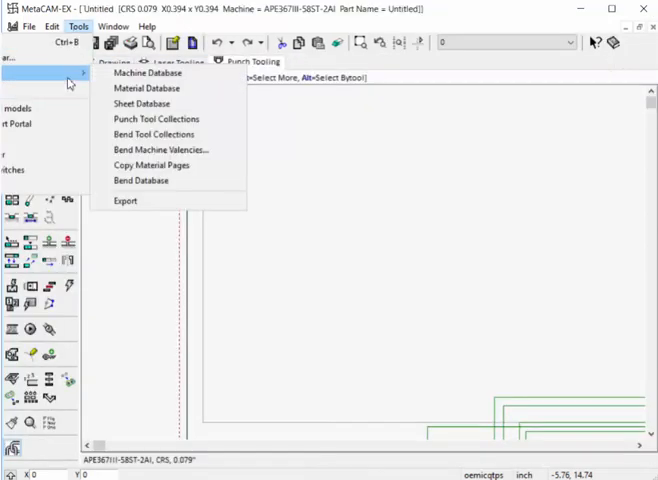
Step: Create a new punch tool collection named APELIO COLLECTION and start editing it
click(156, 120)
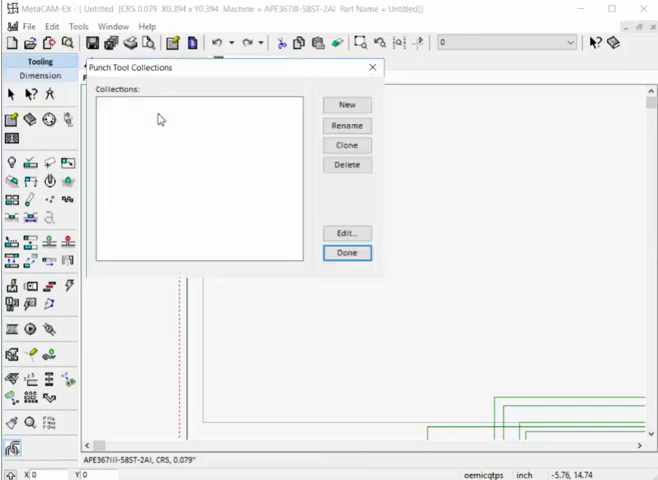
click(348, 104)
text(APELIO COLLECTION)
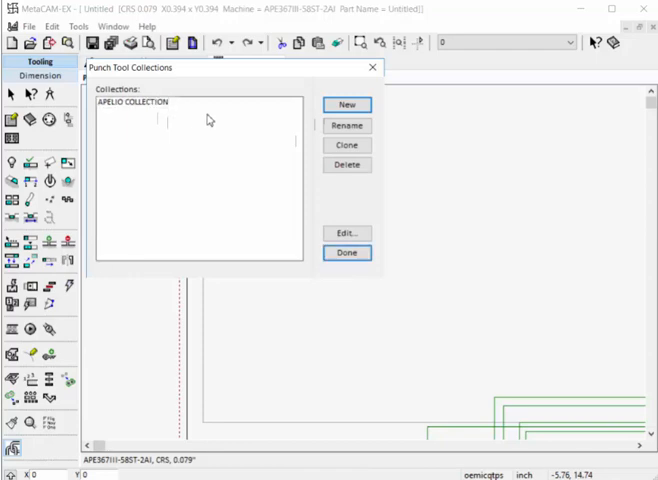
click(136, 102)
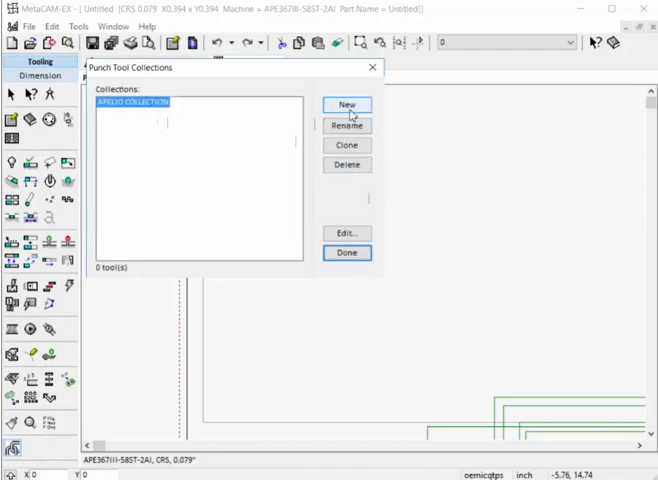
click(346, 232)
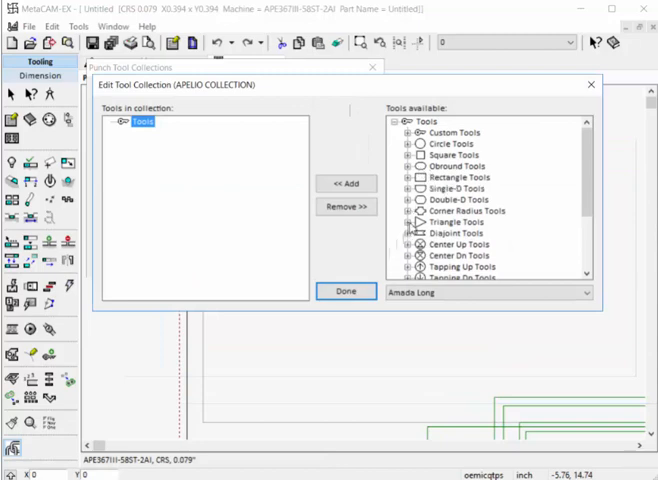
Step: Add a triangle tool and a circle tool to APELIO COLLECTION
click(344, 184)
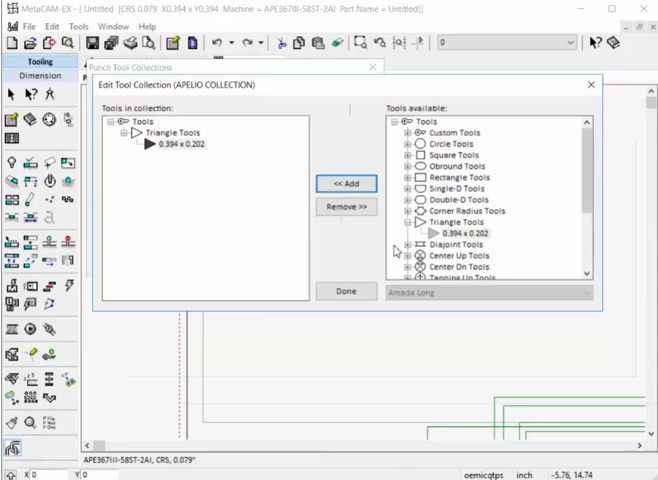
click(400, 132)
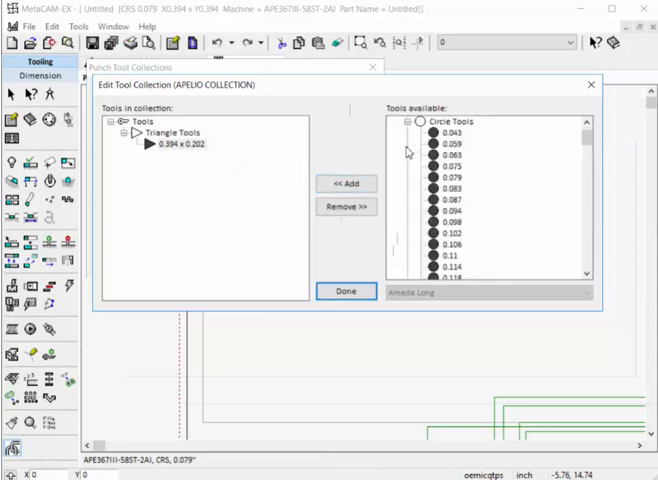
scroll(down, 3)
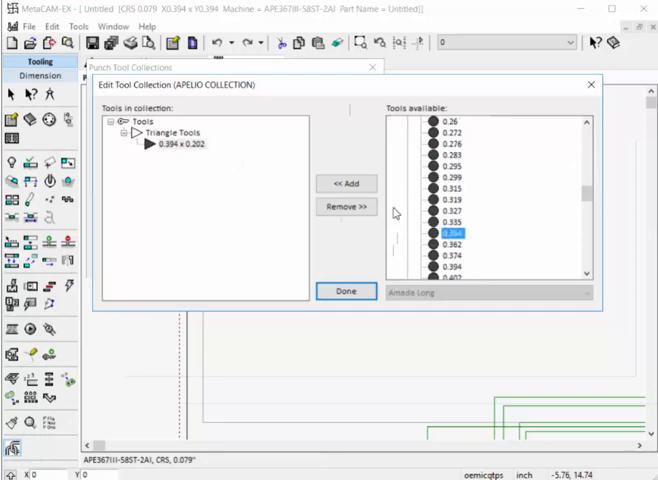
click(344, 184)
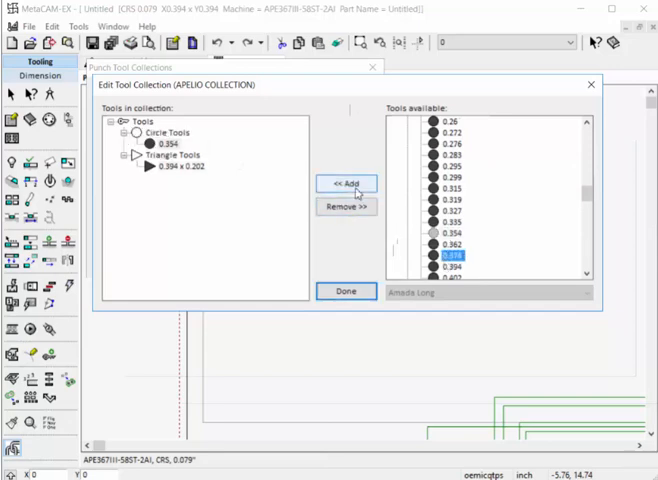
click(344, 184)
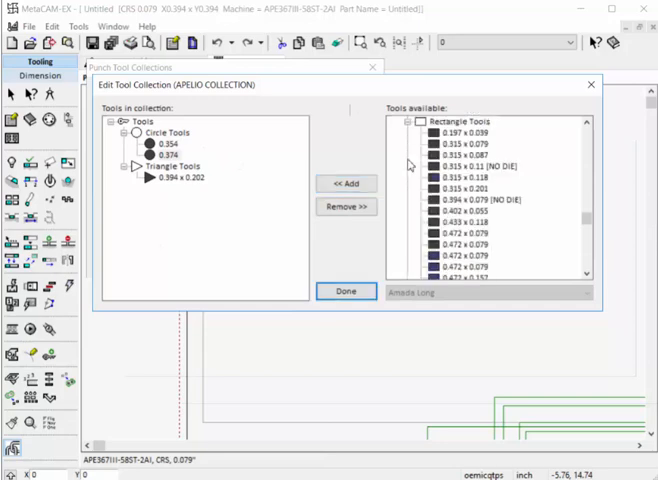
Step: Add two rectangle tools to APELIO COLLECTION and finish editing it
click(346, 184)
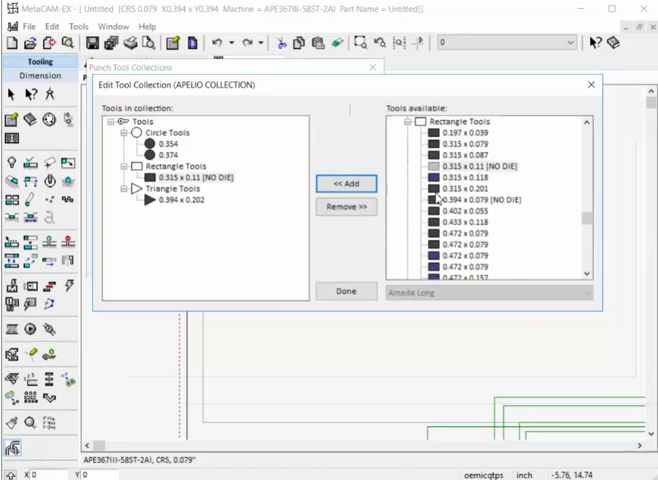
click(344, 184)
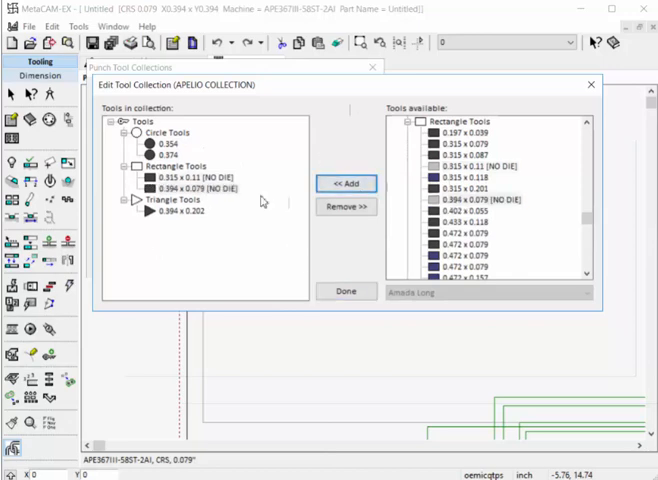
click(344, 292)
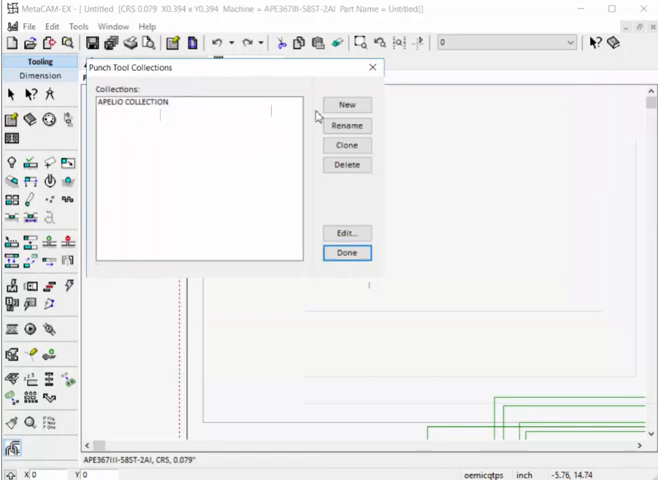
Step: Create EM COLLECTION and add three obround tools to it
click(346, 104)
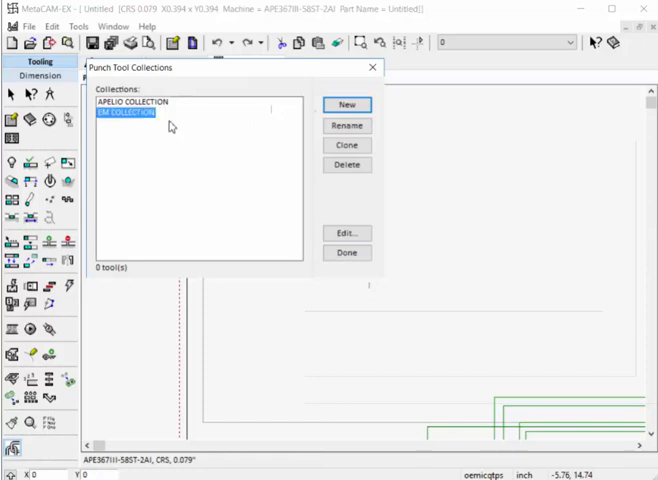
click(346, 232)
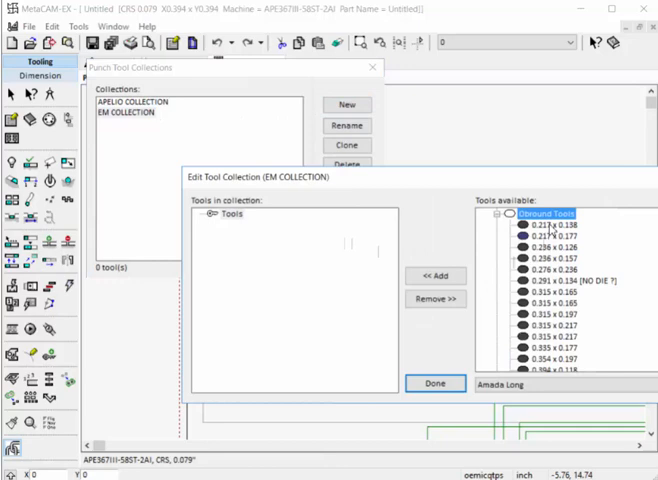
click(434, 276)
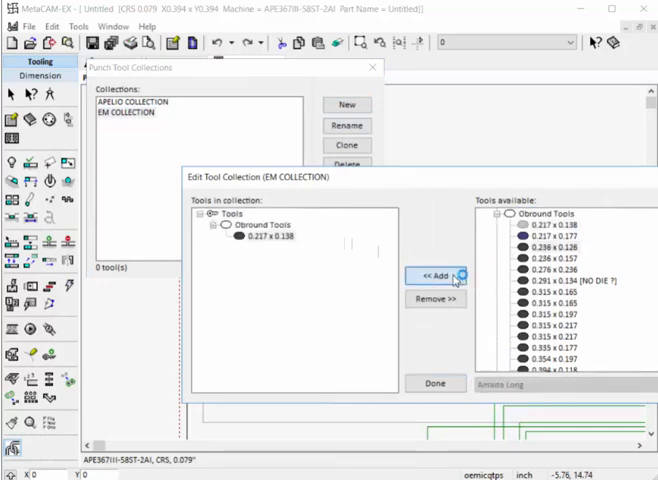
click(436, 276)
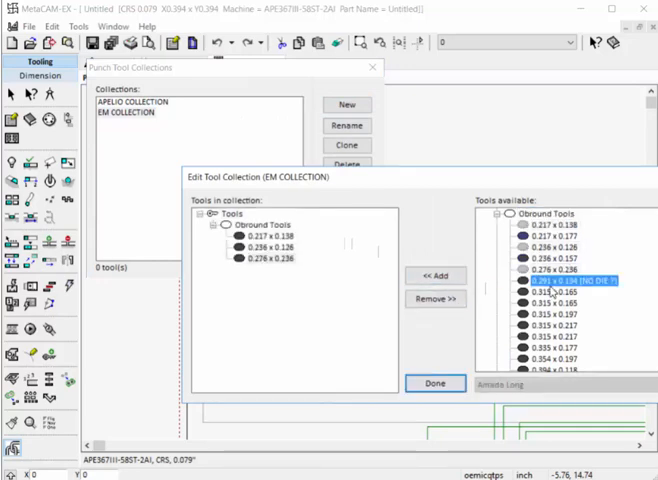
click(436, 384)
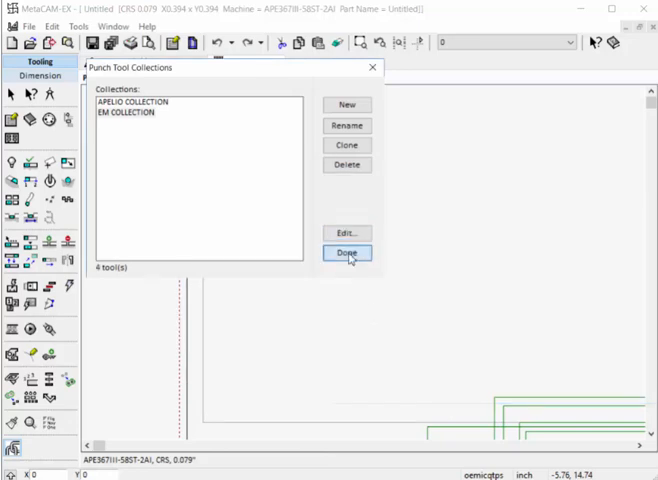
Step: Close the collections list and browse the Laser CAM wirepoint, lead-in/out and cutting pages
click(348, 252)
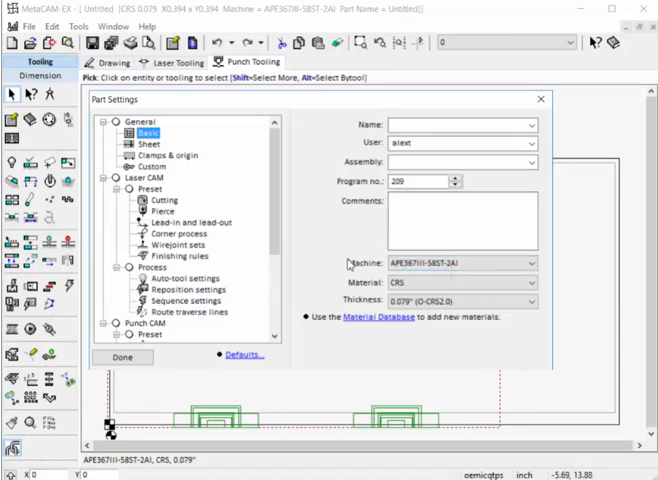
click(178, 256)
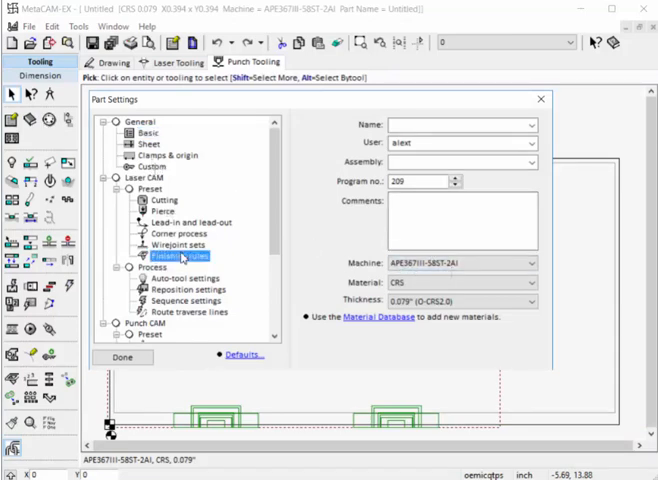
click(172, 244)
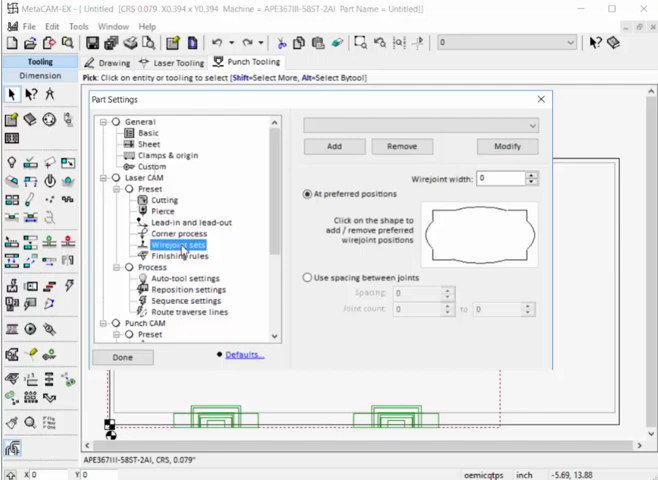
click(178, 222)
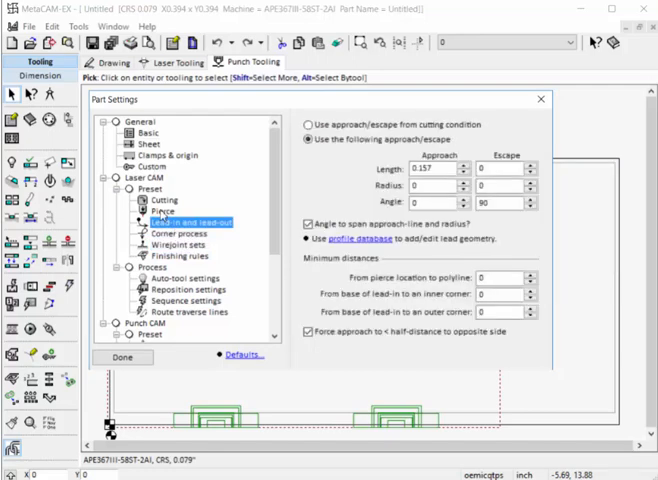
click(156, 200)
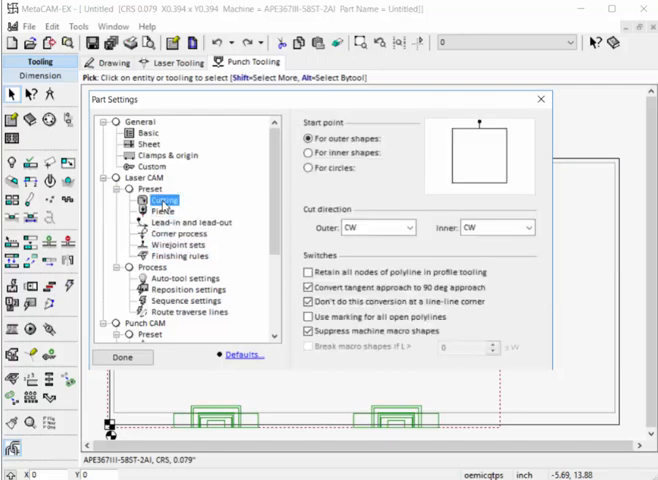
click(162, 200)
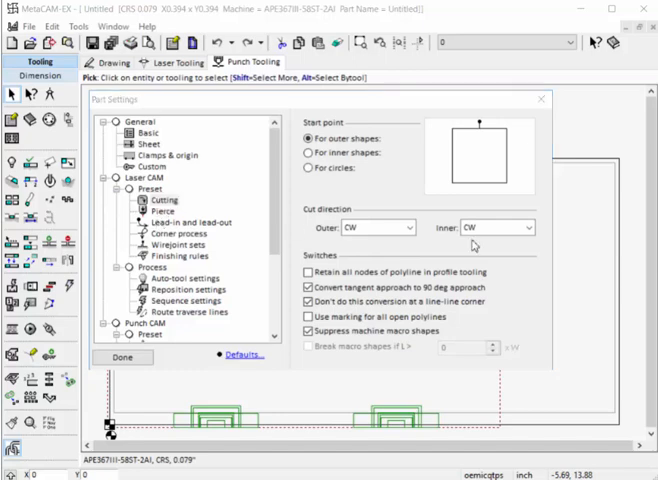
Step: Browse the General custom, sheet size and basic info pages, then collapse Laser CAM
click(142, 168)
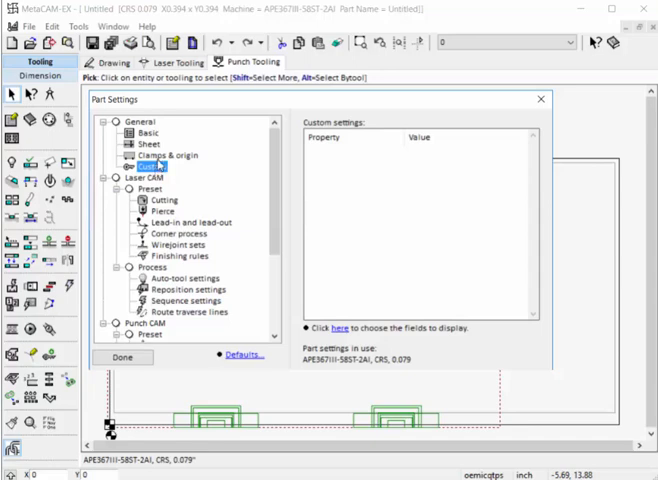
click(144, 144)
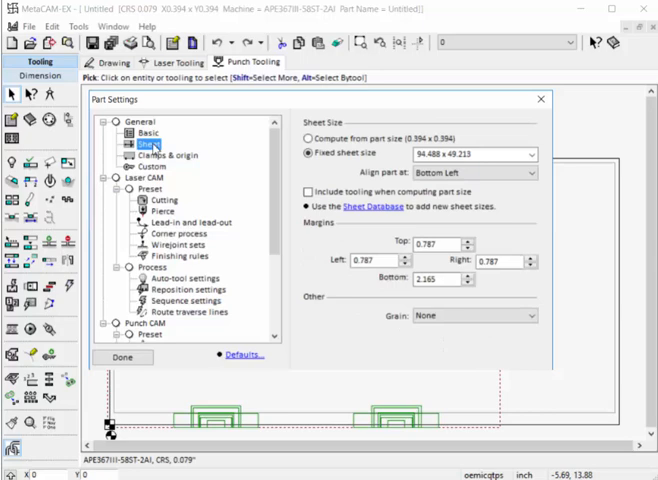
click(140, 132)
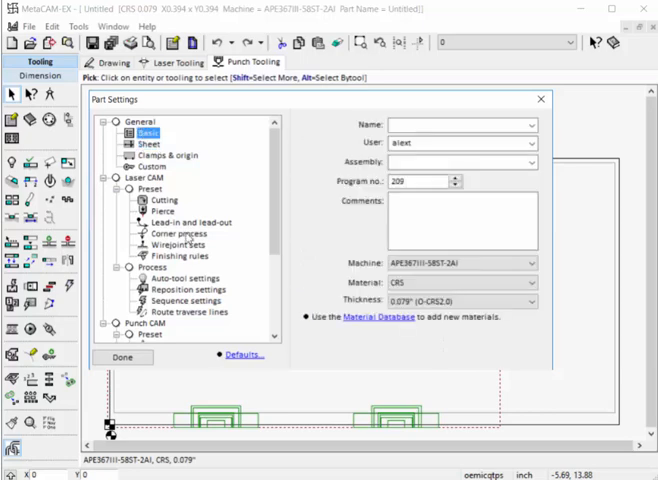
mouse_move(158, 340)
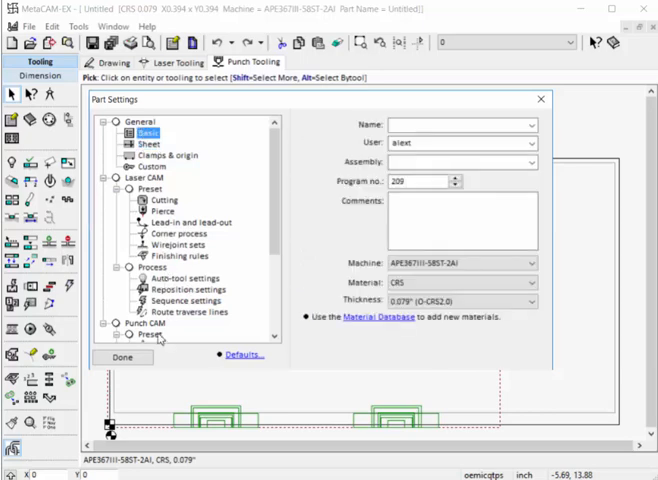
click(148, 334)
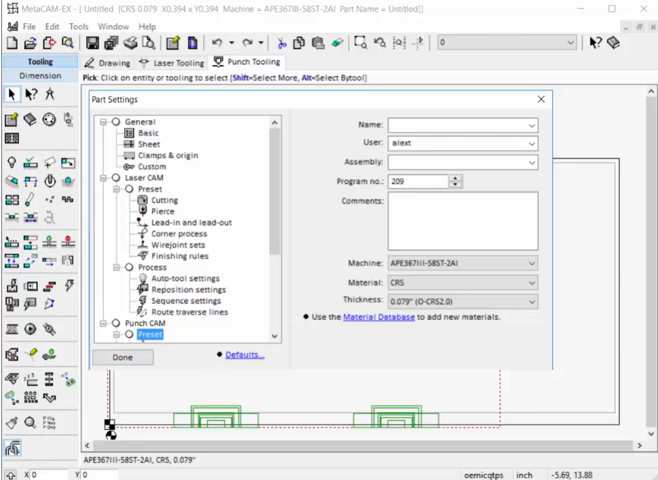
click(146, 168)
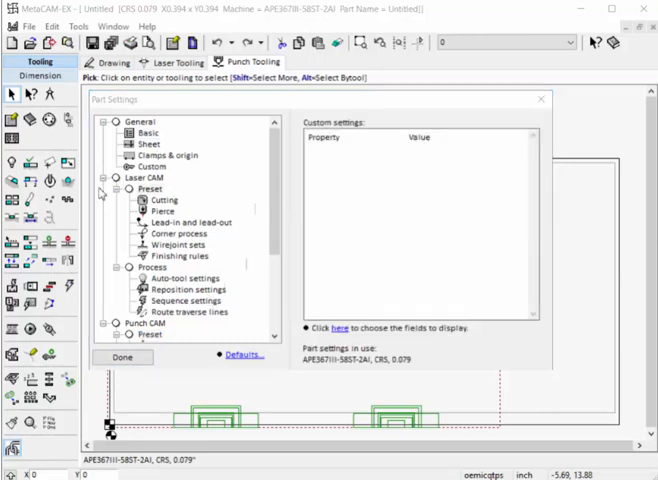
click(110, 188)
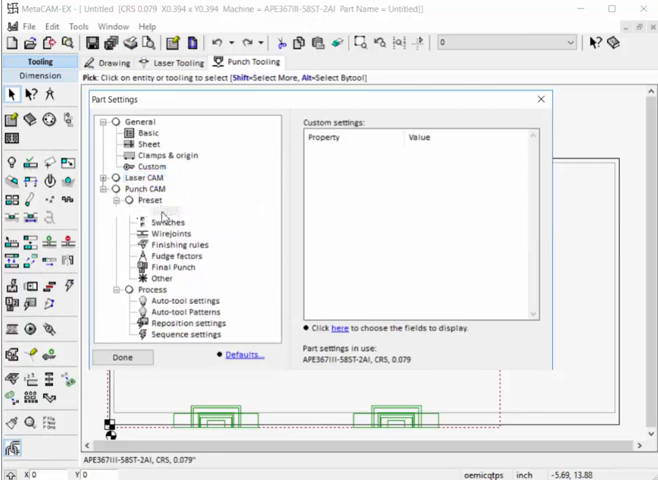
Step: Under Punch CAM > Other, set 'Use tools from this collection' to APELIO COLLECTION
click(168, 222)
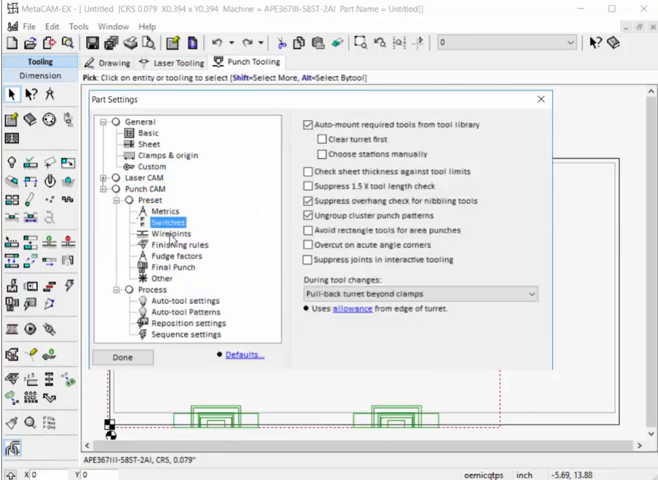
click(178, 244)
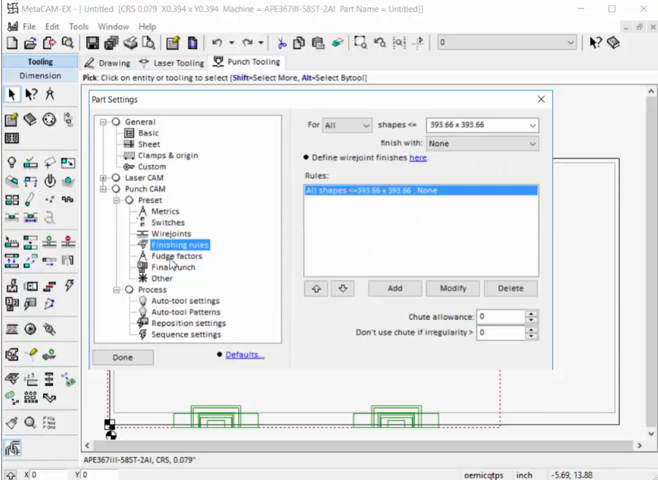
click(160, 278)
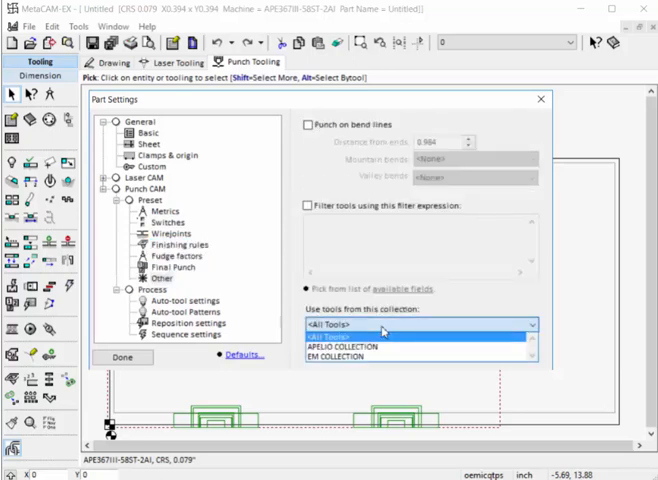
click(340, 348)
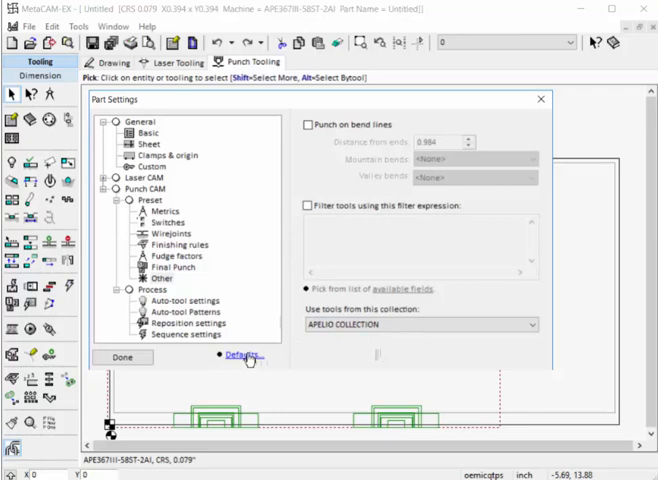
Step: Save the Punch CAM settings as the default for the machine
click(232, 356)
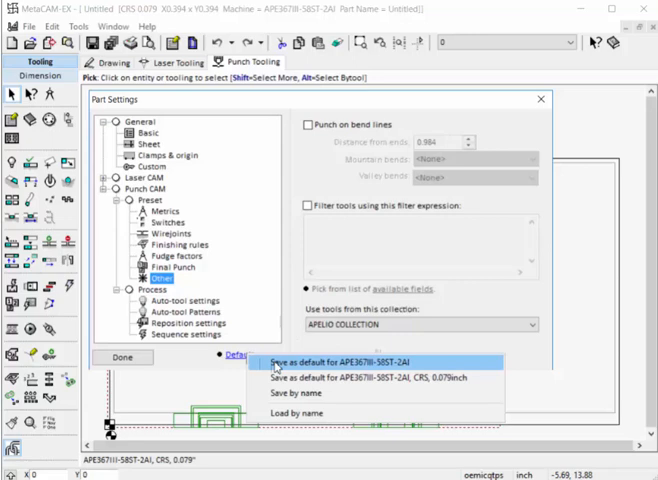
click(350, 360)
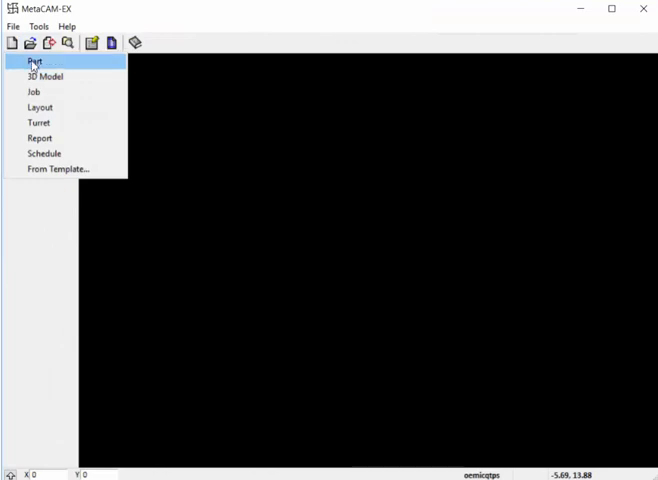
Step: Create a new part, confirm its Punch CAM Other settings use APELIO COLLECTION, and bring up its turret
click(34, 60)
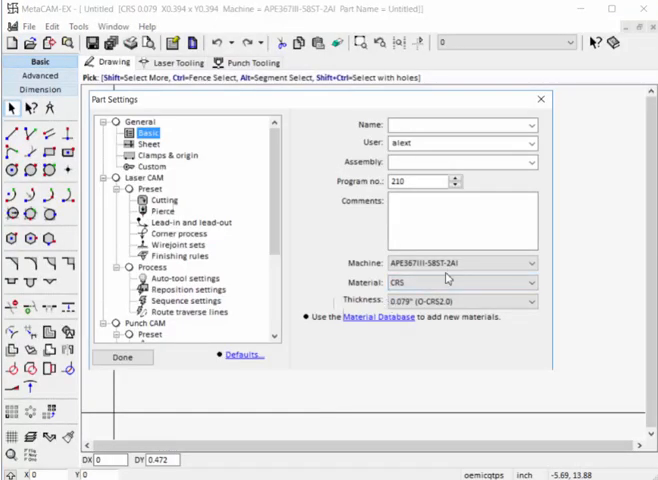
scroll(down, 3)
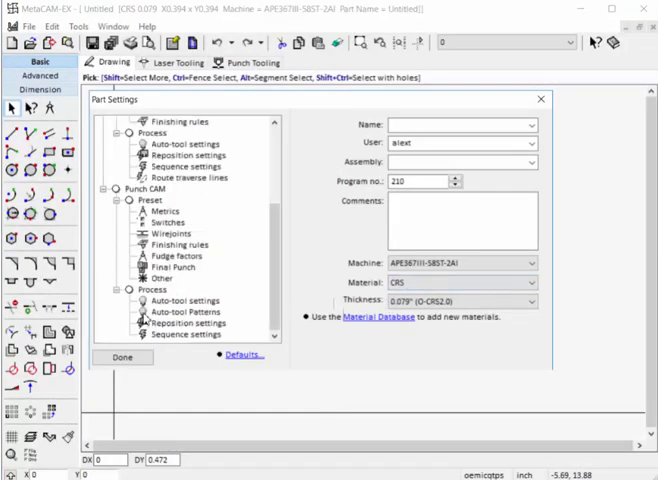
click(172, 268)
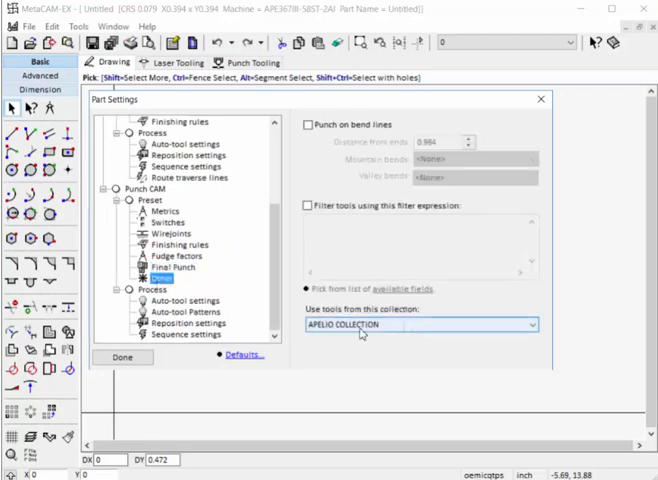
click(122, 356)
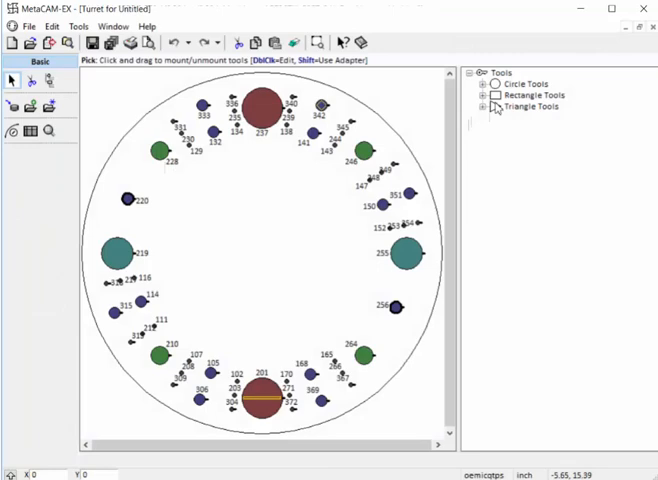
Step: Expand the turret's tool categories to show only APELIO COLLECTION's circle, rectangle and triangle tools
click(478, 106)
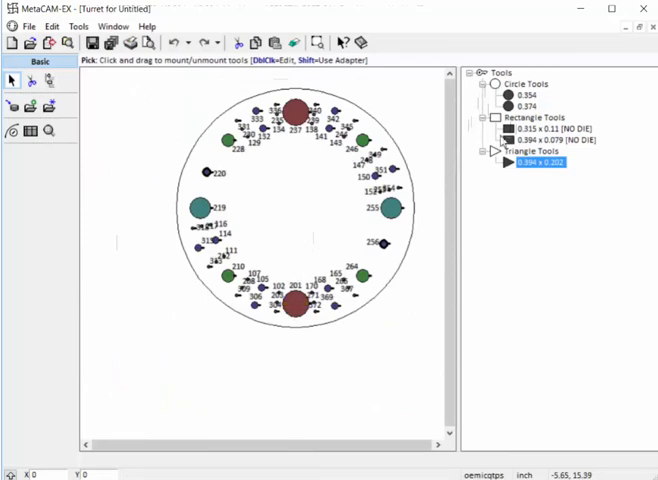
mouse_move(540, 100)
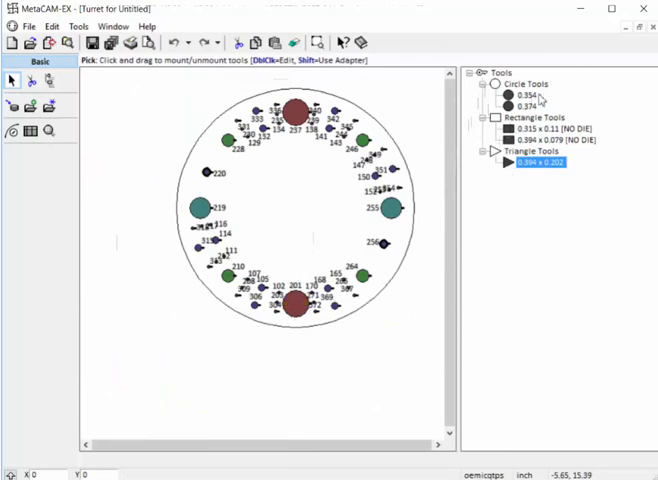
mouse_move(350, 204)
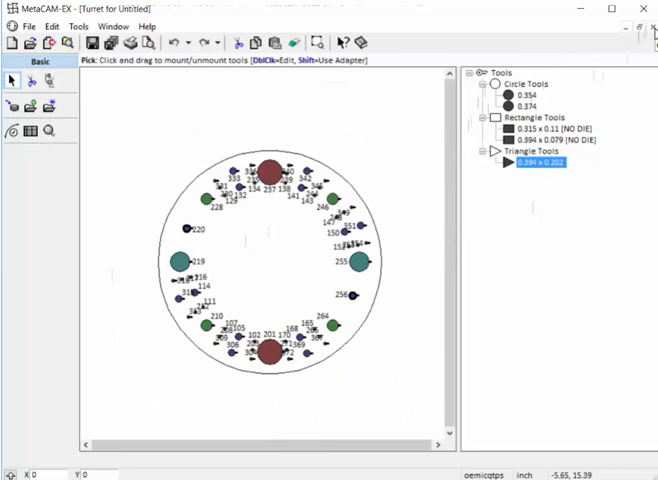
click(76, 26)
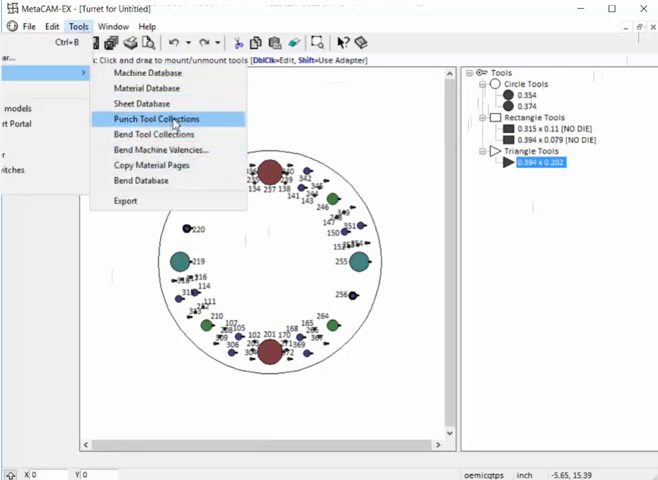
Step: Set the part's punch tool collection back to <AKC Tools> and close Part Settings
click(164, 120)
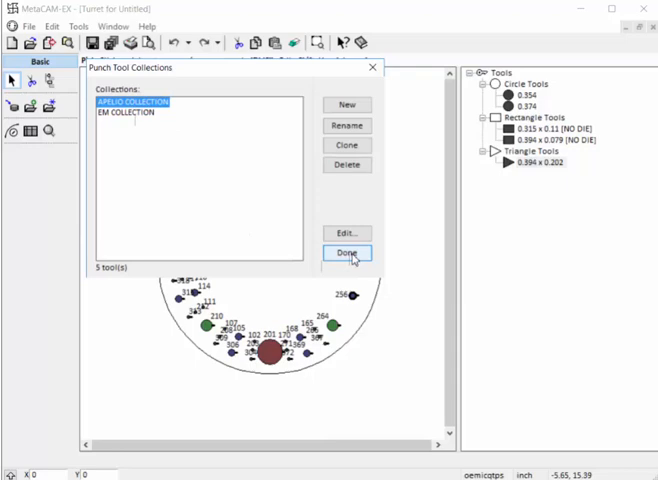
click(348, 252)
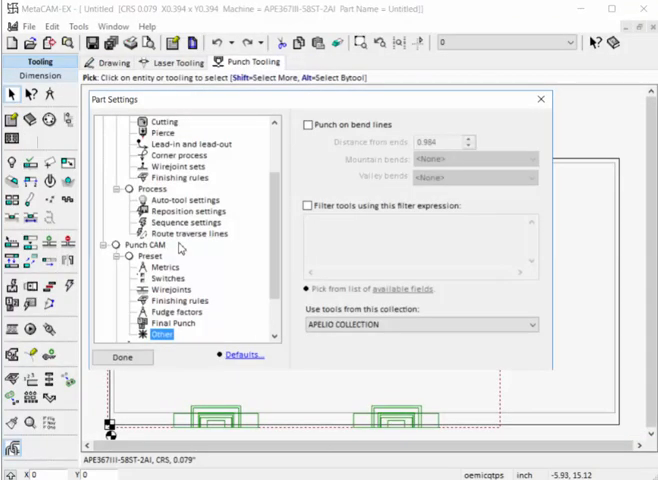
click(416, 324)
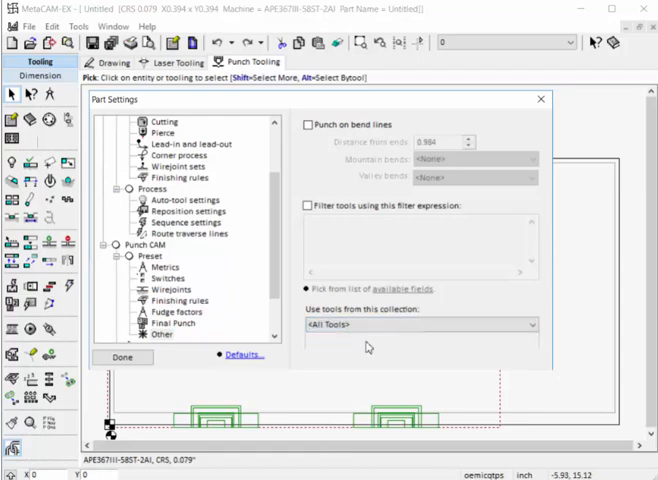
click(122, 356)
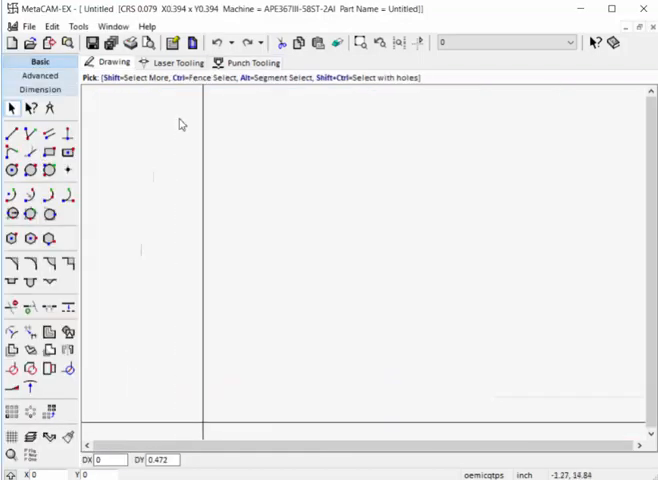
Step: Show the turret's full Circle Tools list via Punch Tooling
click(252, 62)
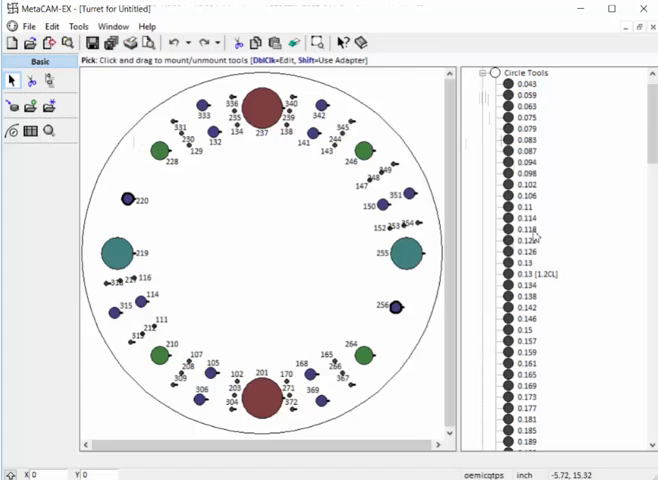
mouse_move(548, 244)
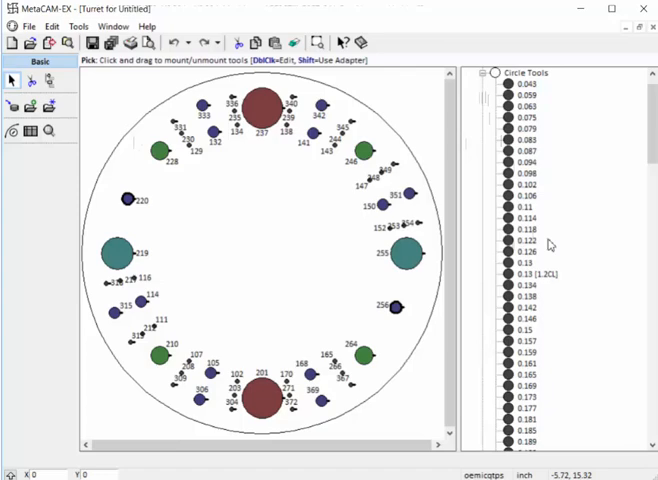